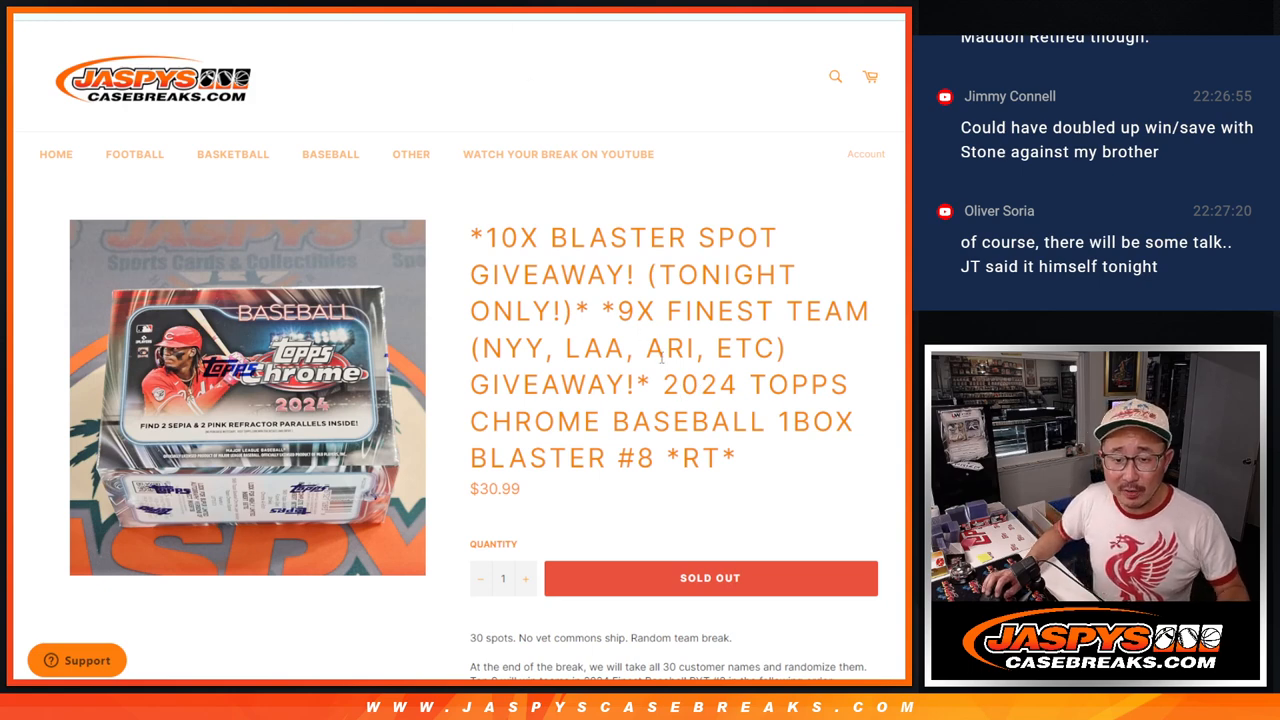
Step: Highlight and copy '2024 Topps Chrome Baseball 1Box Blaster #8 *RT*' from the listing title
{"action": "left_click_drag", "start_coordinate": [474, 237], "coordinate": [545, 274]}
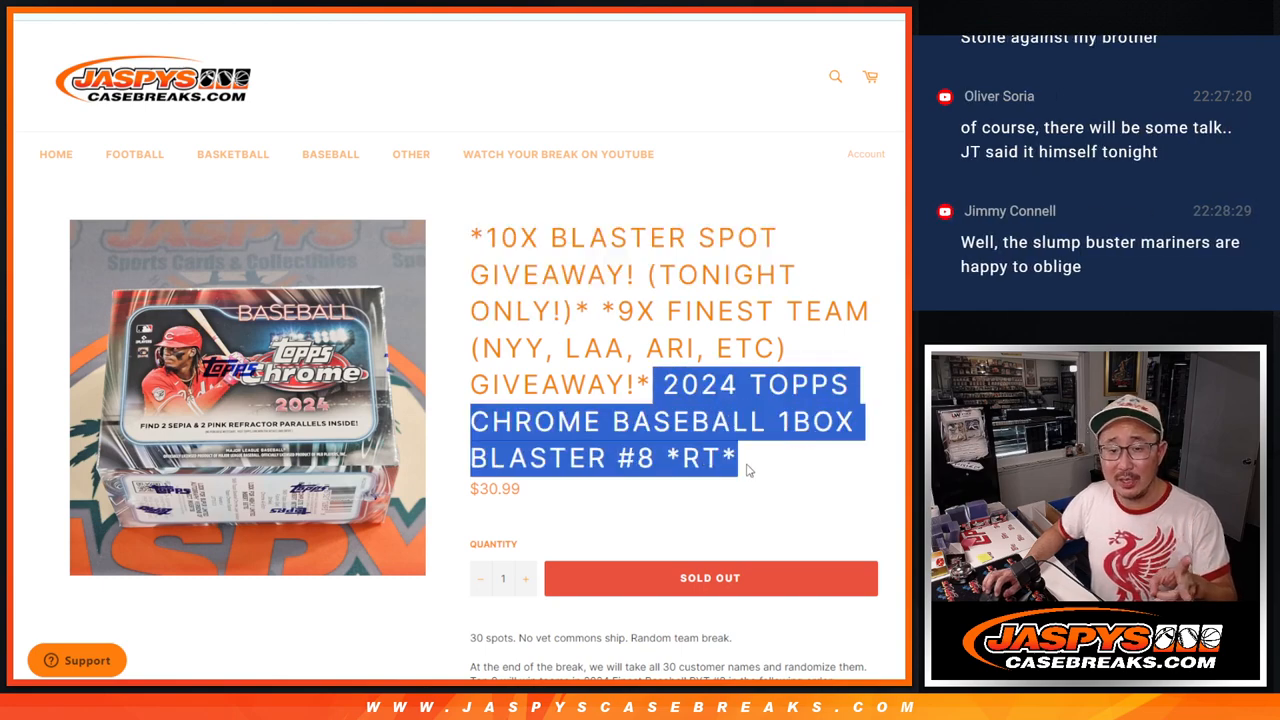
{"action": "left_click", "coordinate": [745, 470]}
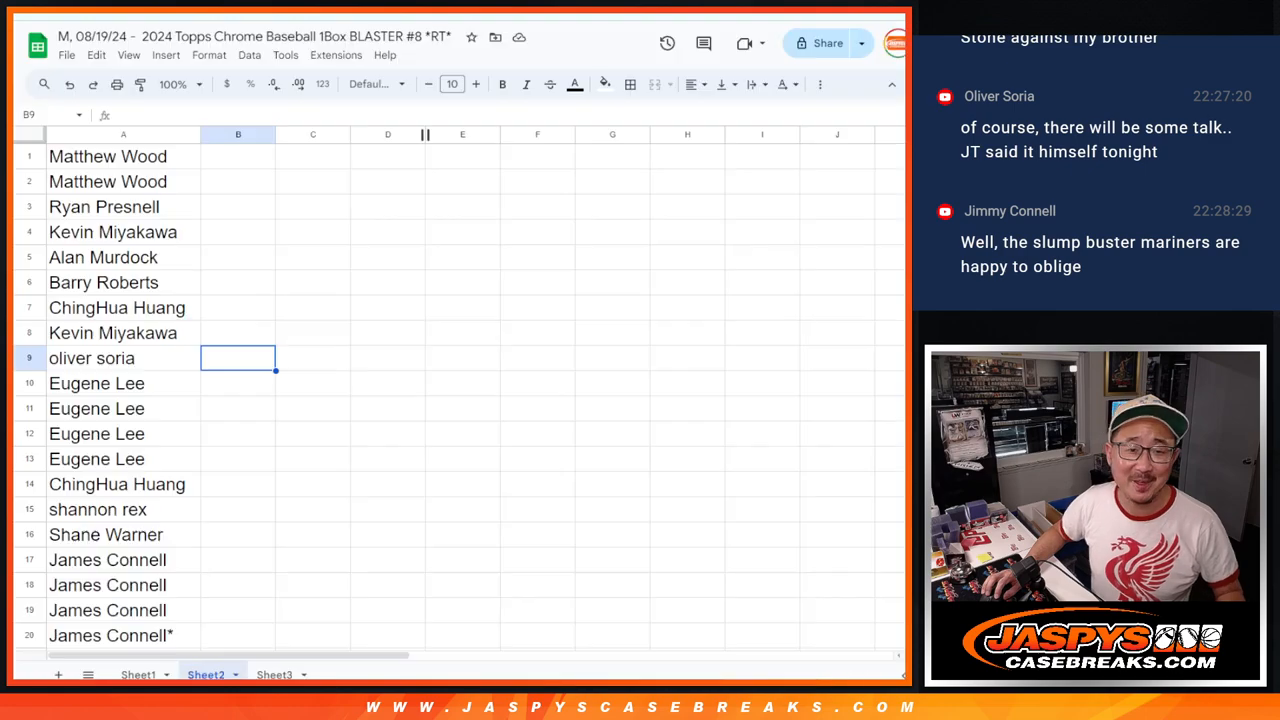
{"action": "mouse_move", "coordinate": [363, 294]}
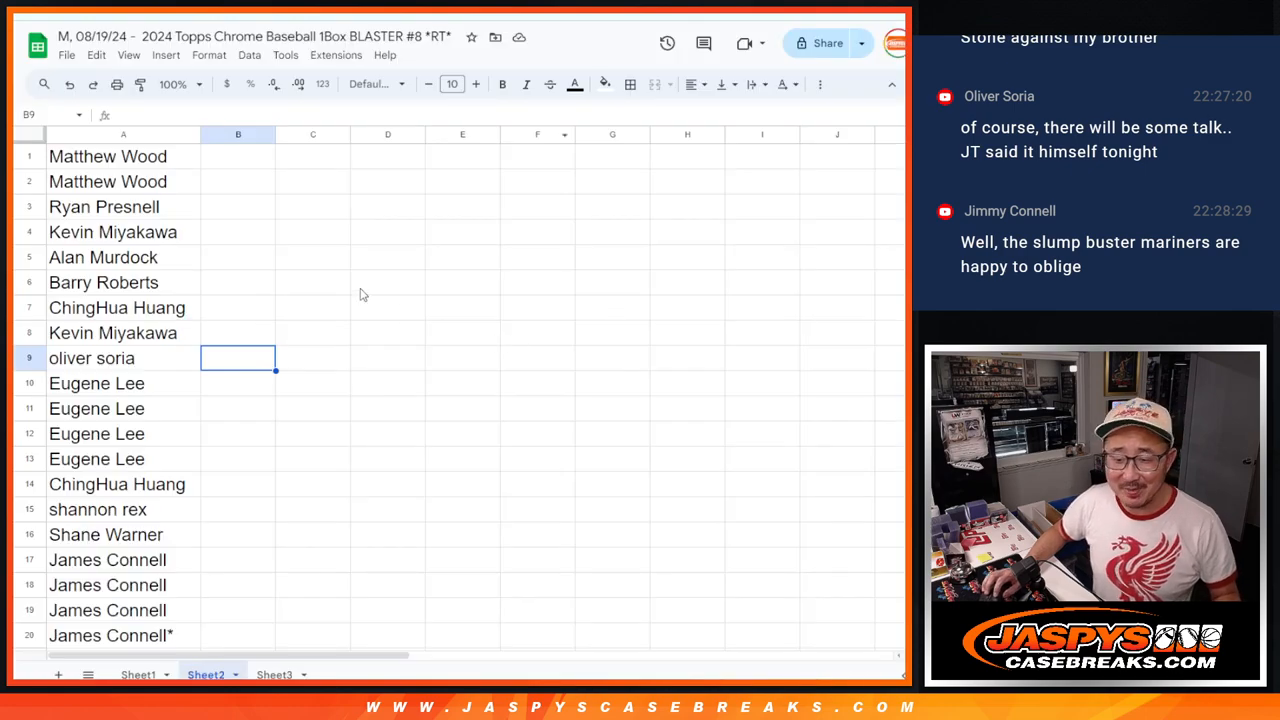
Step: Scroll through the 20 customer names in column A of Sheet2
{"action": "scroll", "scroll_direction": "down", "scroll_amount": 3}
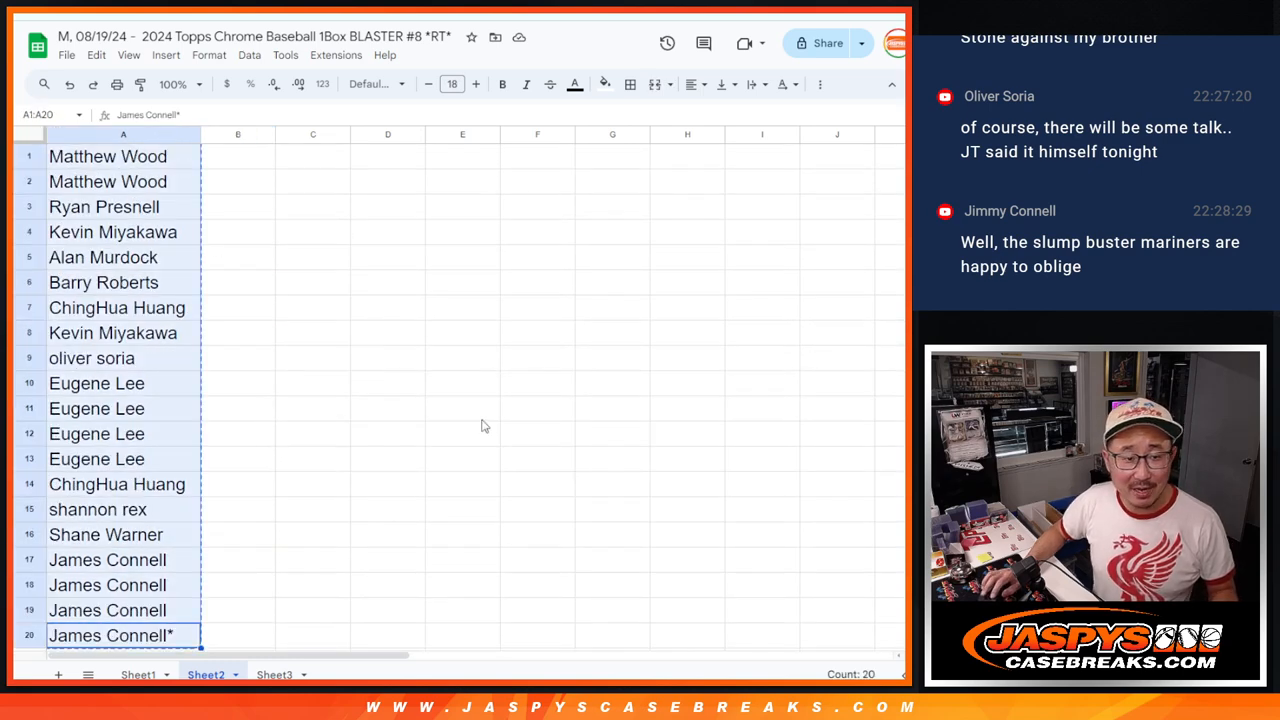
{"action": "scroll", "scroll_direction": "down", "scroll_amount": 3}
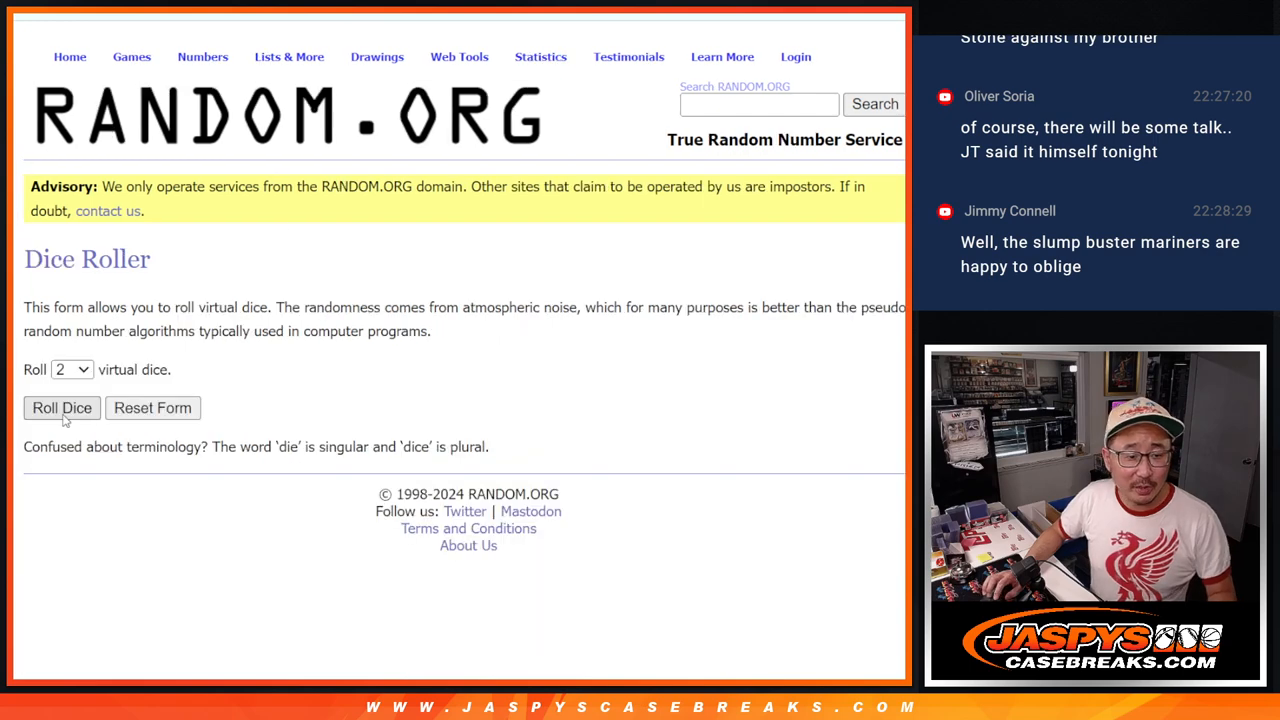
Step: Open RANDOM.ORG's List Randomizer and enter the customer names as list items
{"action": "left_click", "coordinate": [61, 407]}
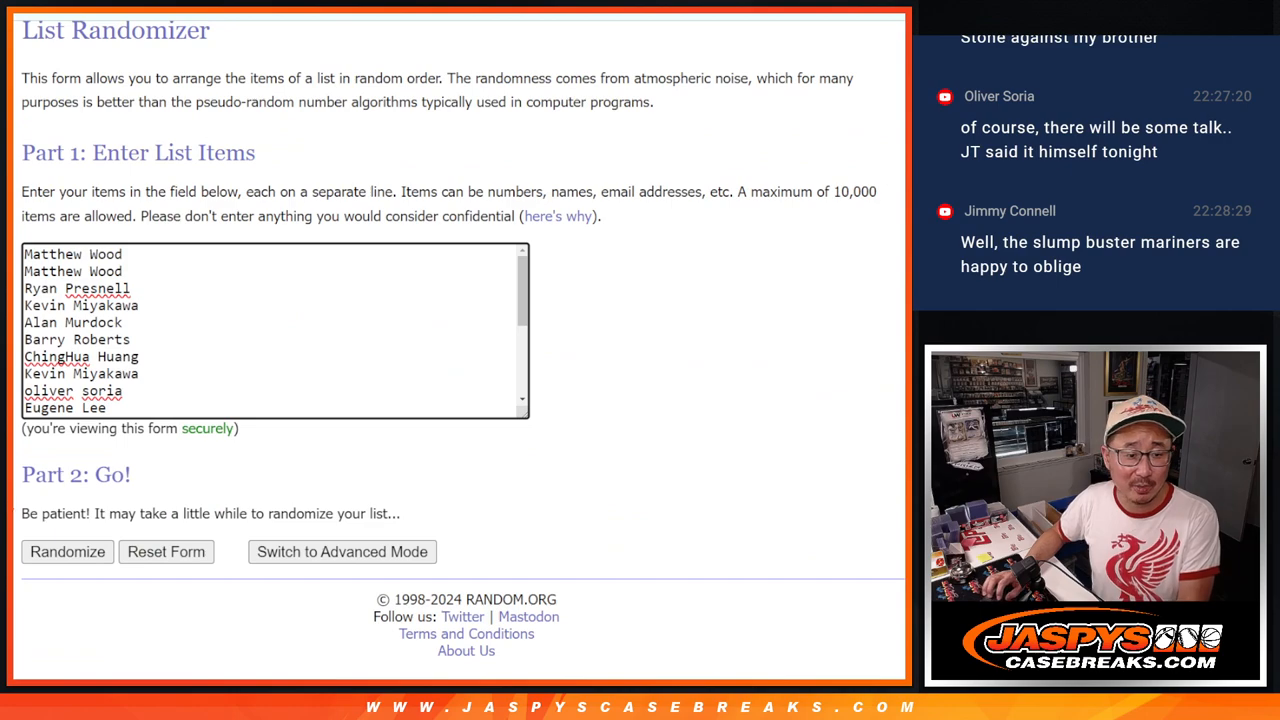
{"action": "left_click", "coordinate": [67, 551]}
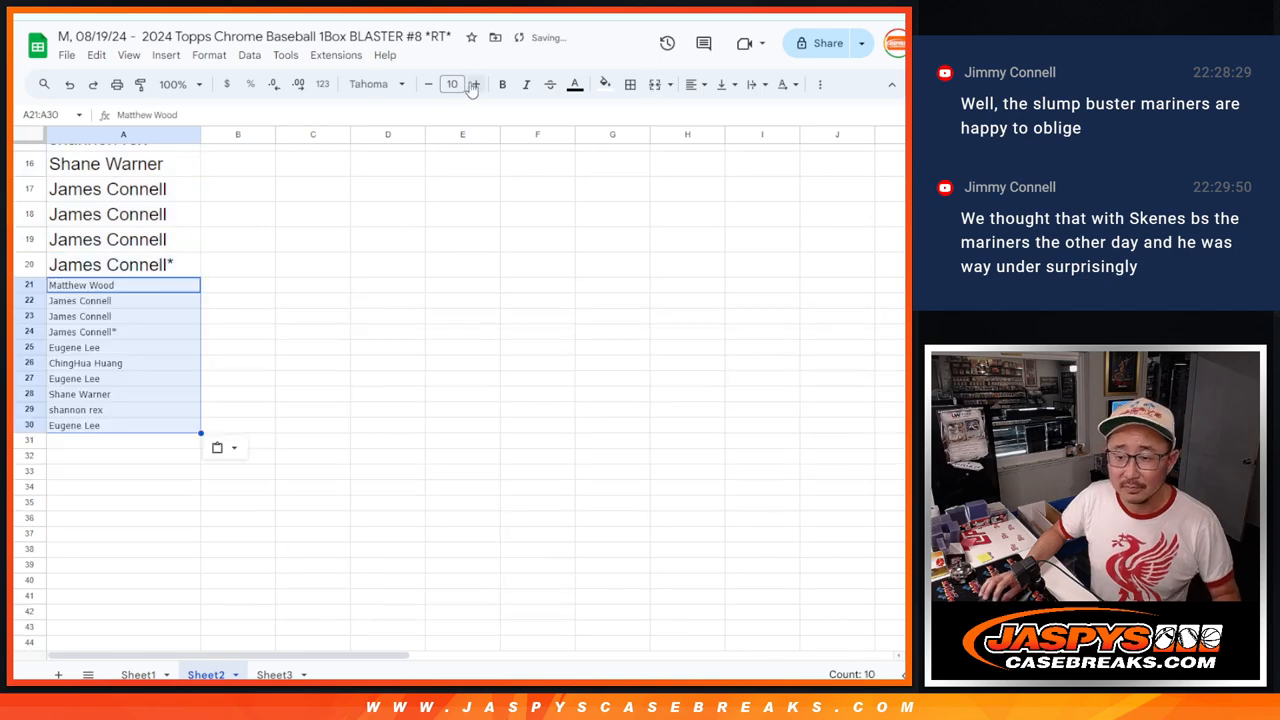
Step: Tag each of the ten added names in rows 21–30 with a ^
{"action": "left_click", "coordinate": [475, 84]}
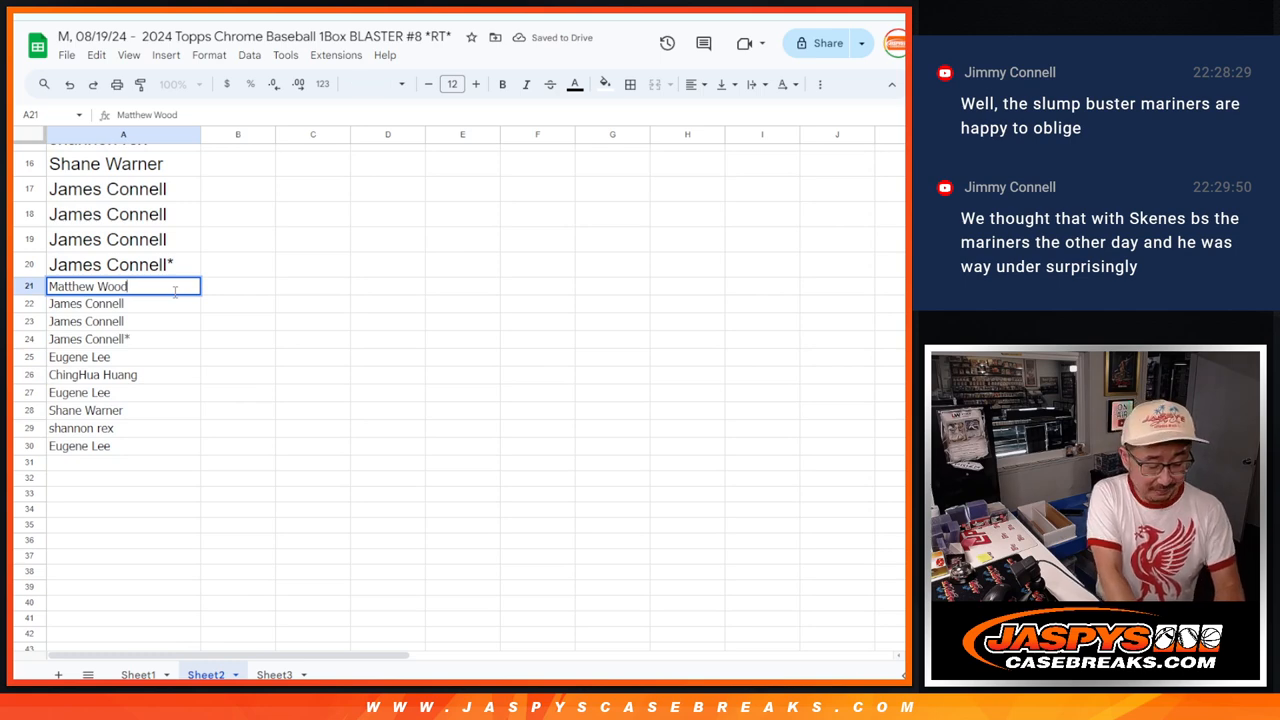
{"action": "type", "text": "*"}
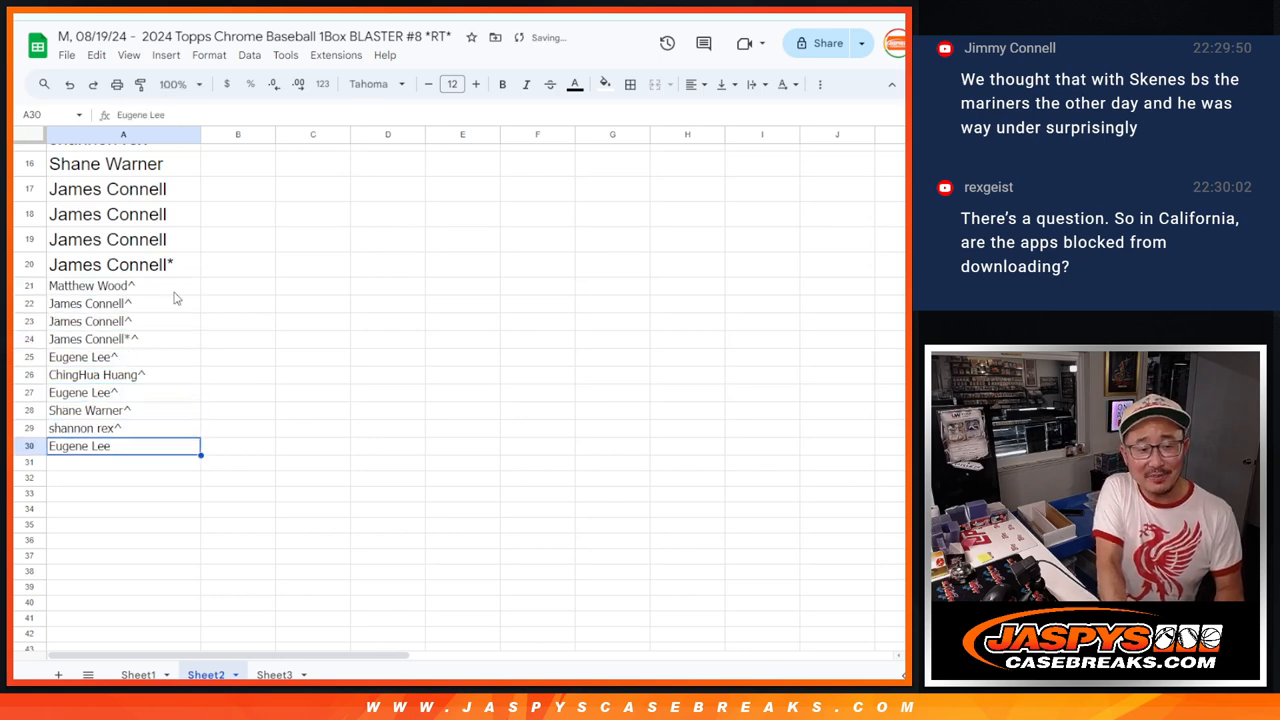
{"action": "type", "text": "^"}
{"action": "key", "text": "Return"}
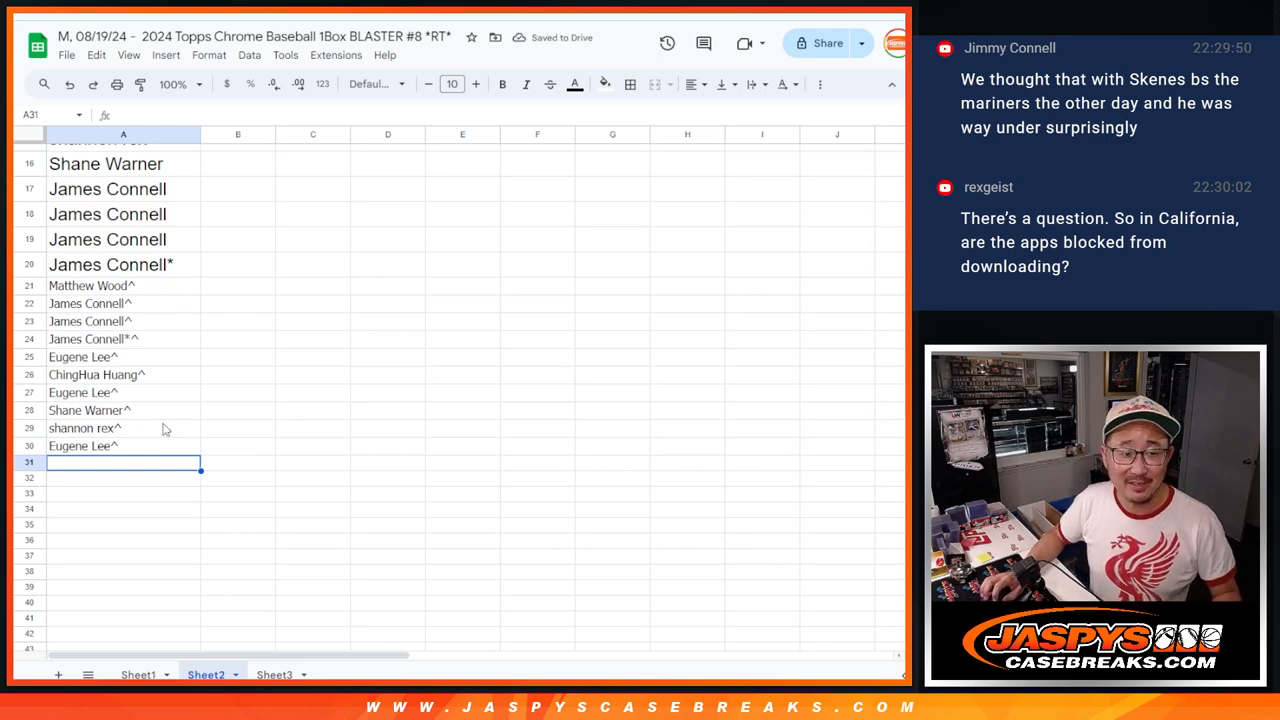
{"action": "left_click", "coordinate": [123, 446]}
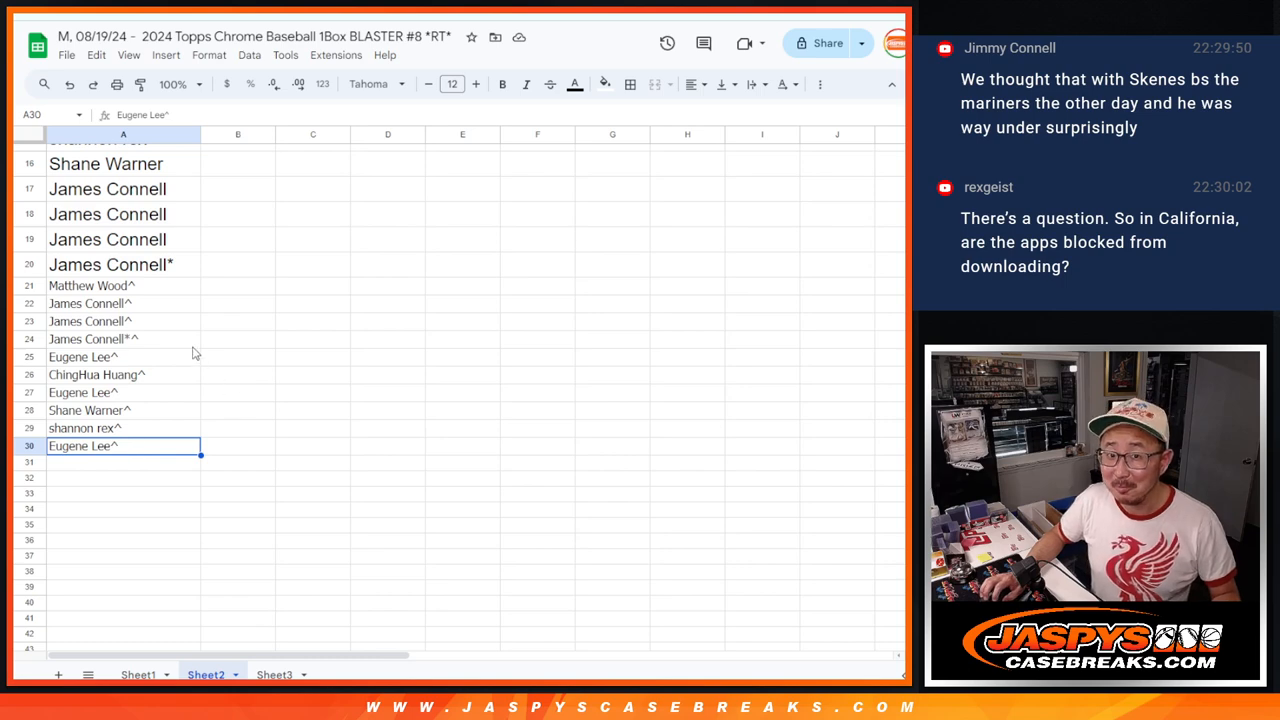
Step: Review and copy all 30 names in A1:A30
{"action": "scroll", "scroll_direction": "up", "scroll_amount": 3}
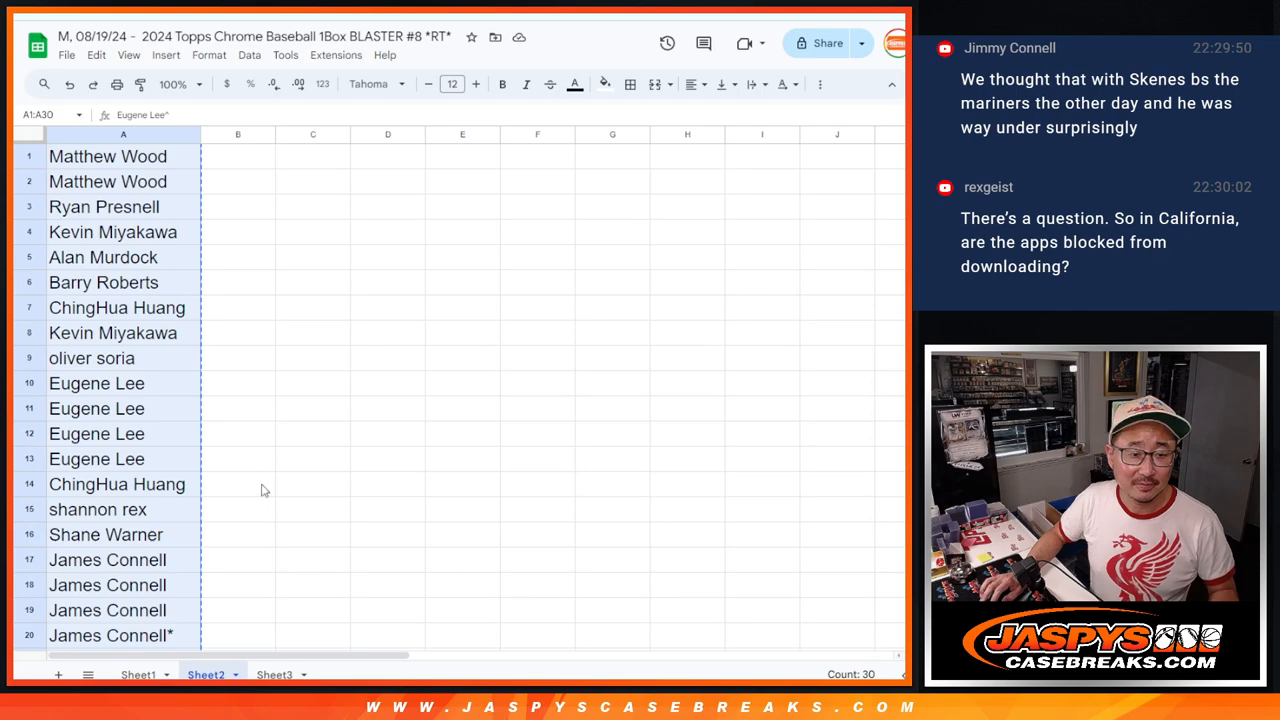
{"action": "scroll", "scroll_direction": "down", "scroll_amount": 3}
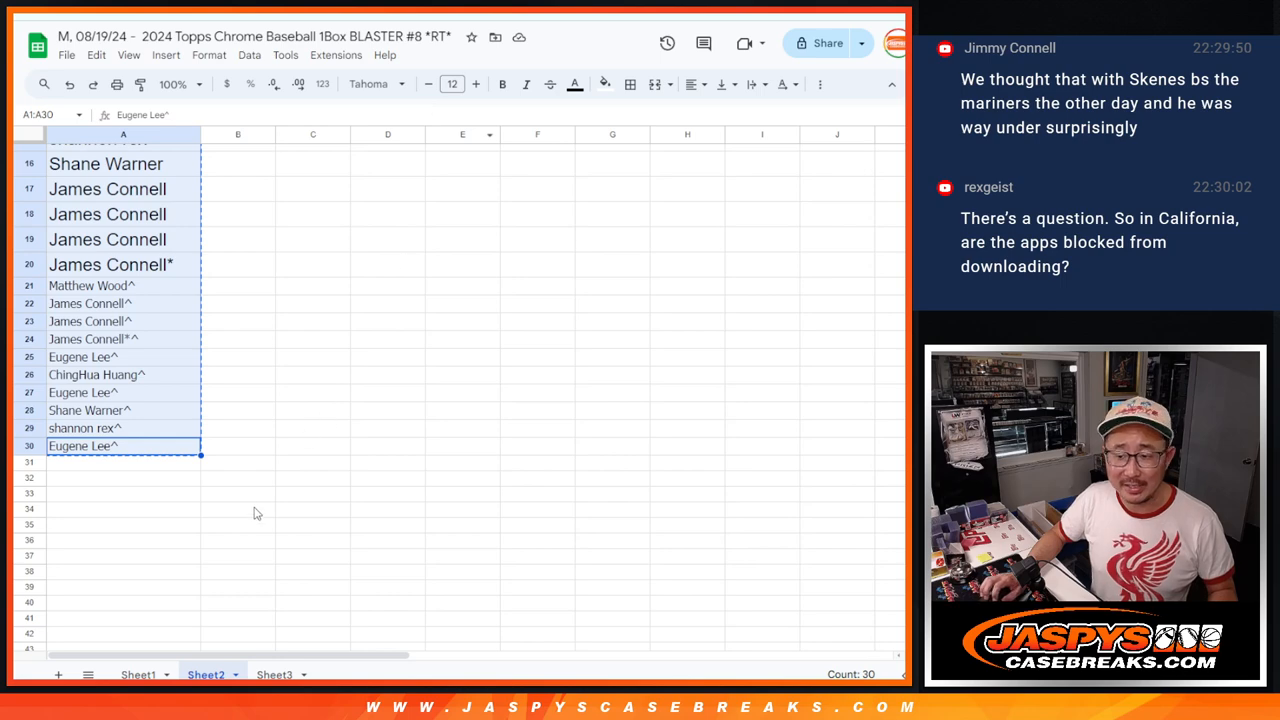
{"action": "scroll", "scroll_direction": "up", "scroll_amount": 3}
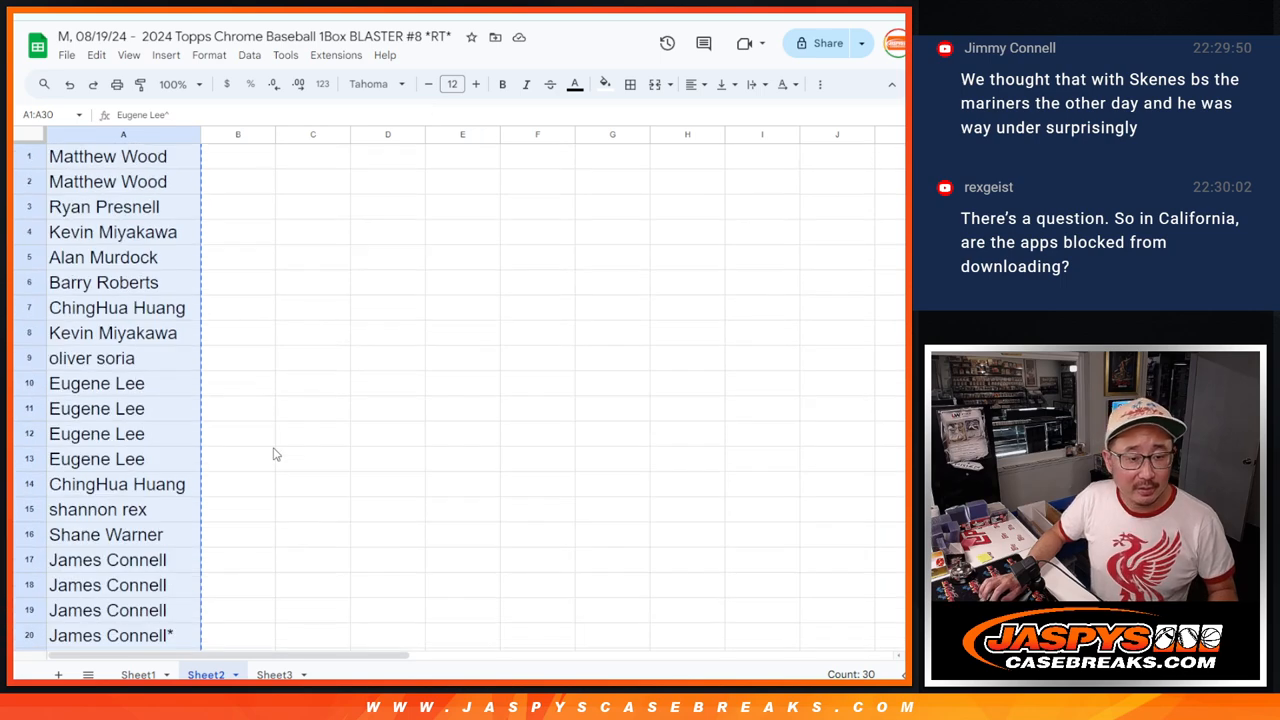
{"action": "scroll", "scroll_direction": "down", "scroll_amount": 3}
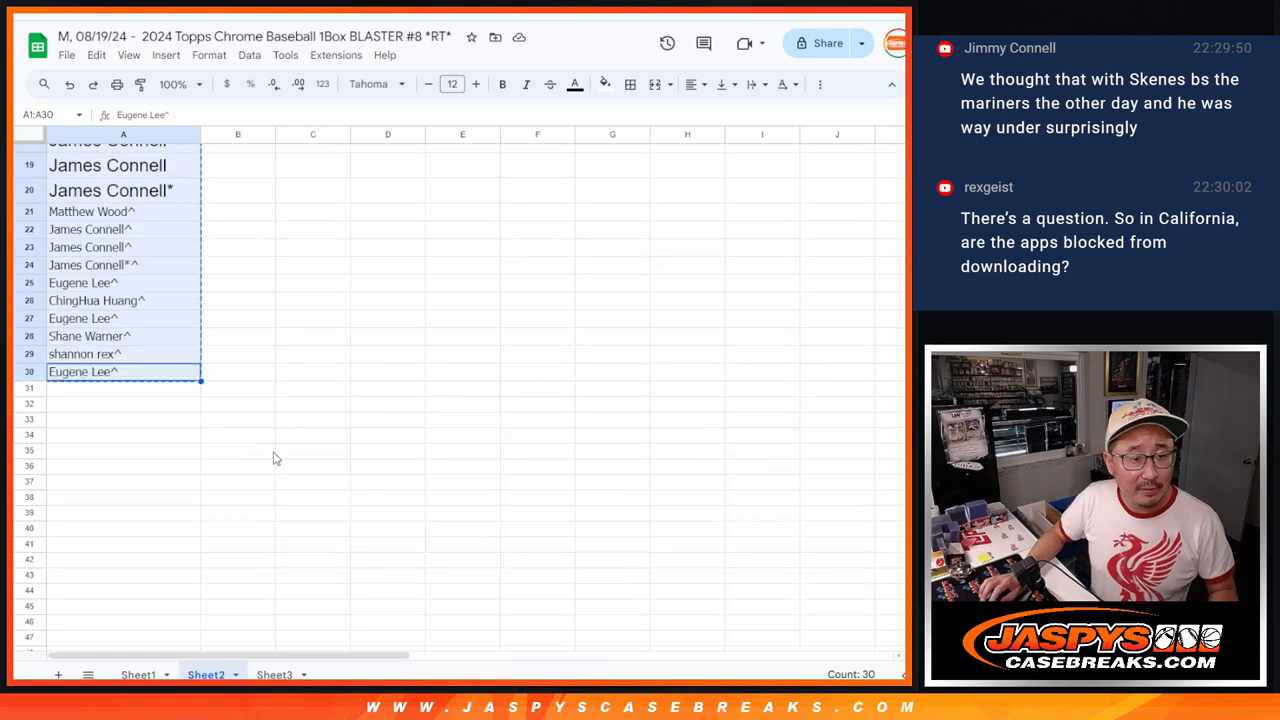
{"action": "left_click", "coordinate": [137, 674]}
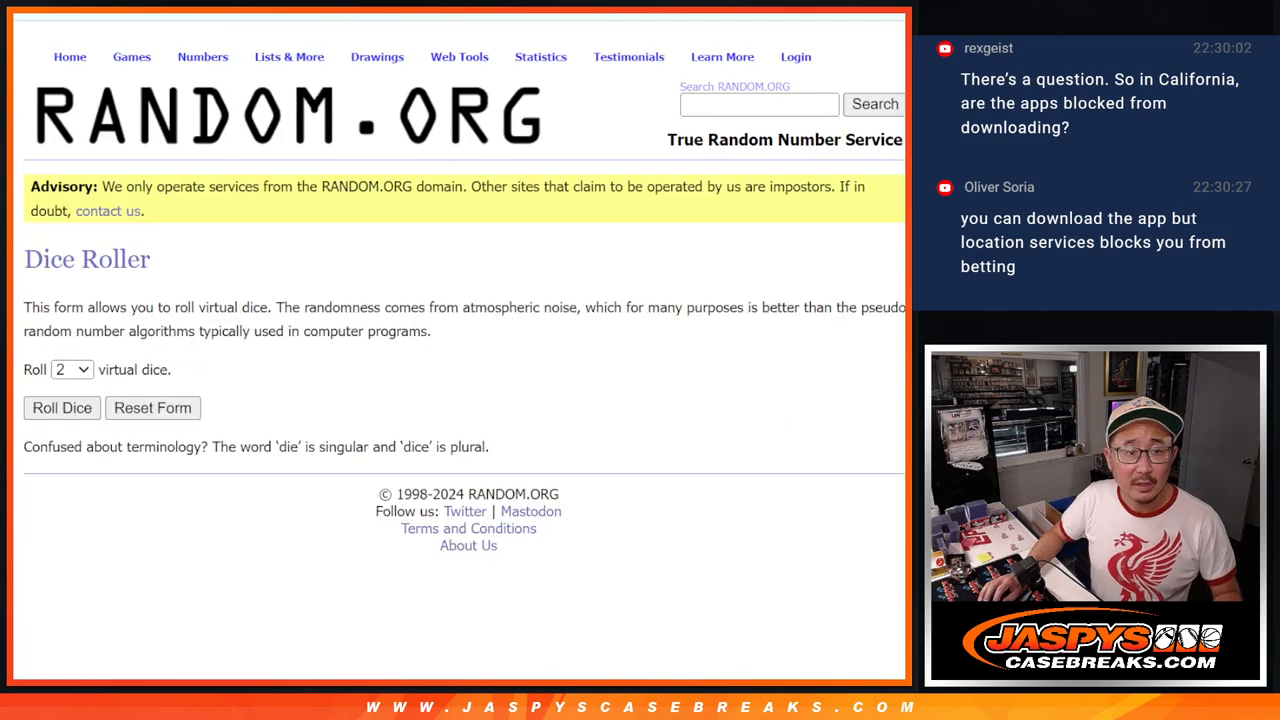
Step: Shuffle the 30 customer names, then randomize and highlight the 30 MLB teams
{"action": "left_click", "coordinate": [62, 407]}
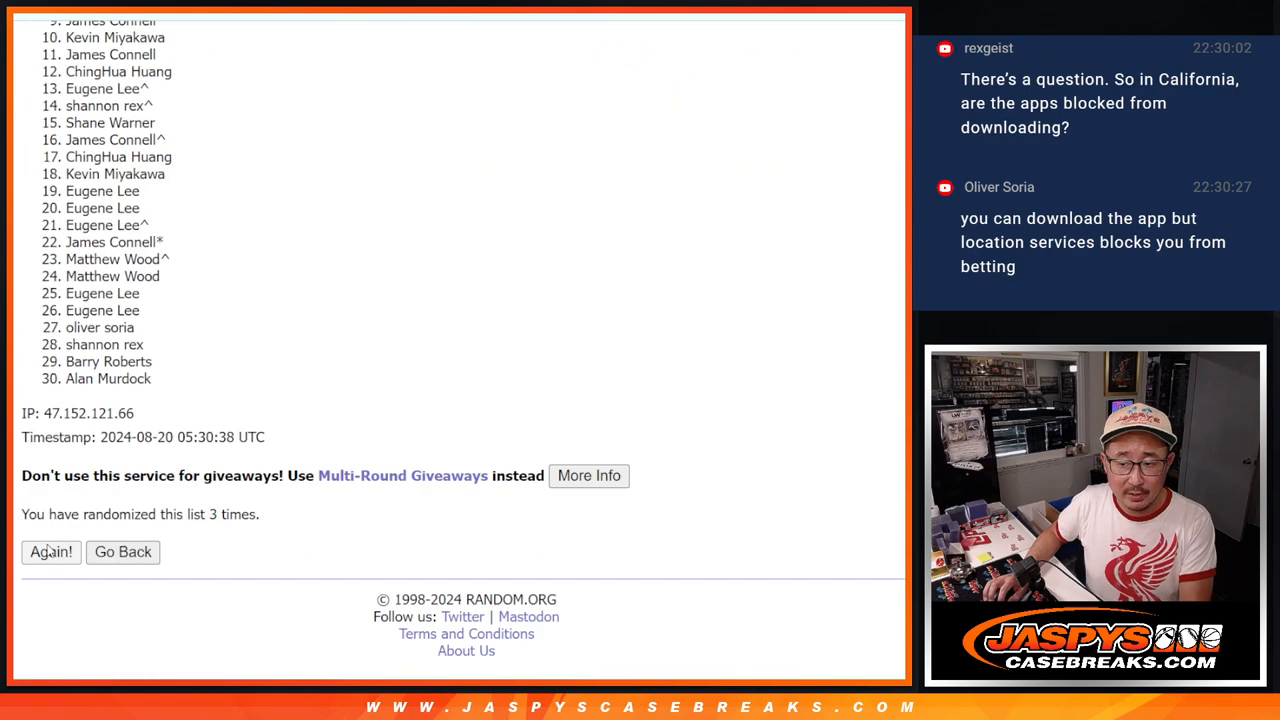
{"action": "left_click", "coordinate": [51, 552]}
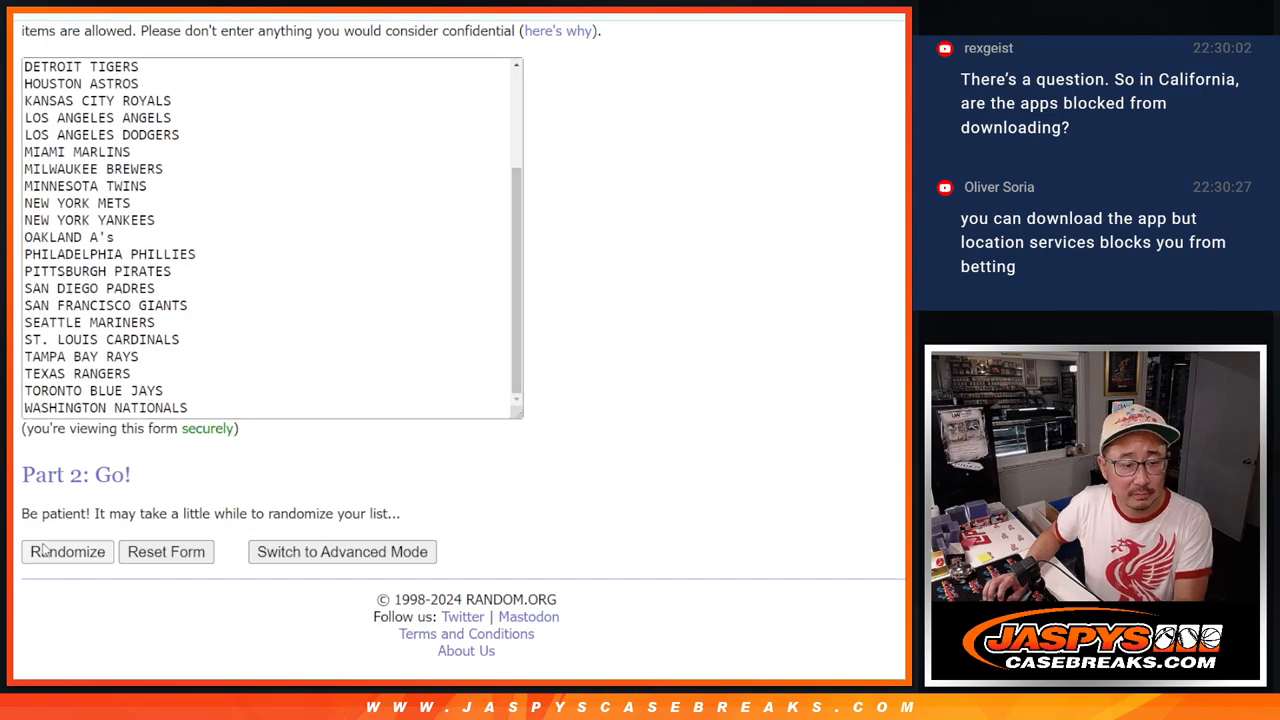
{"action": "left_click", "coordinate": [67, 551]}
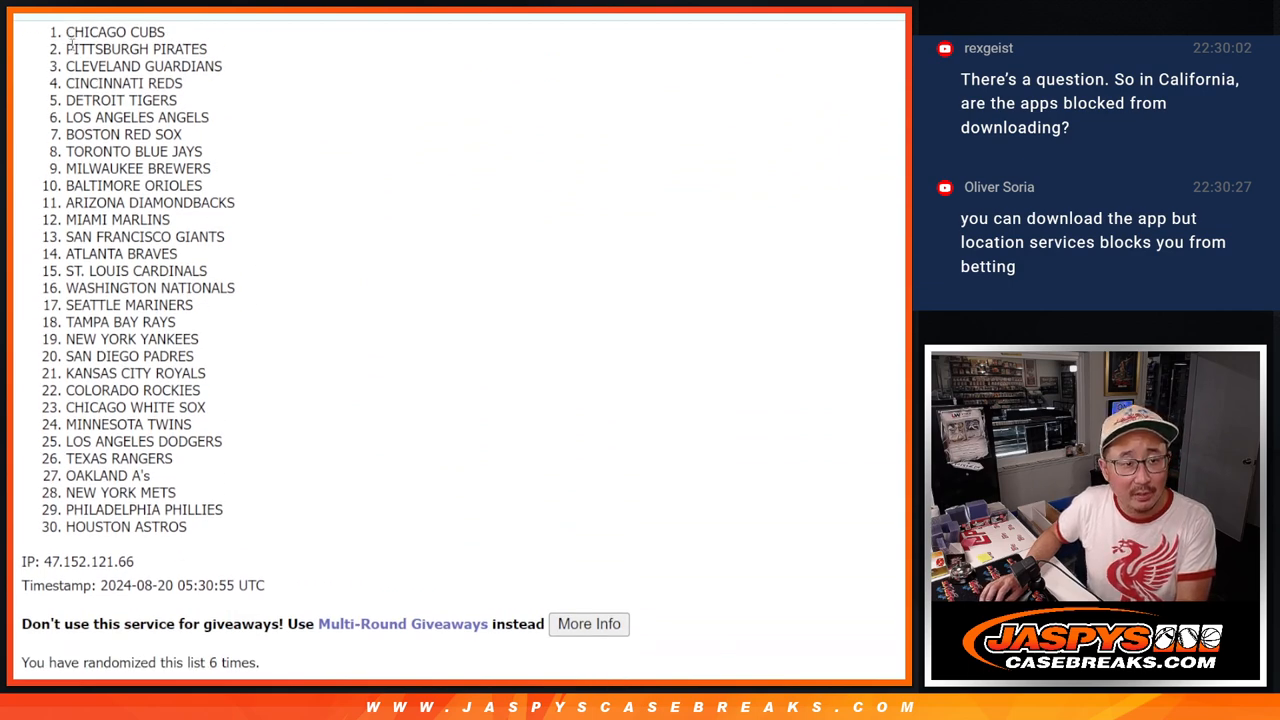
{"action": "left_click_drag", "start_coordinate": [67, 32], "coordinate": [210, 527]}
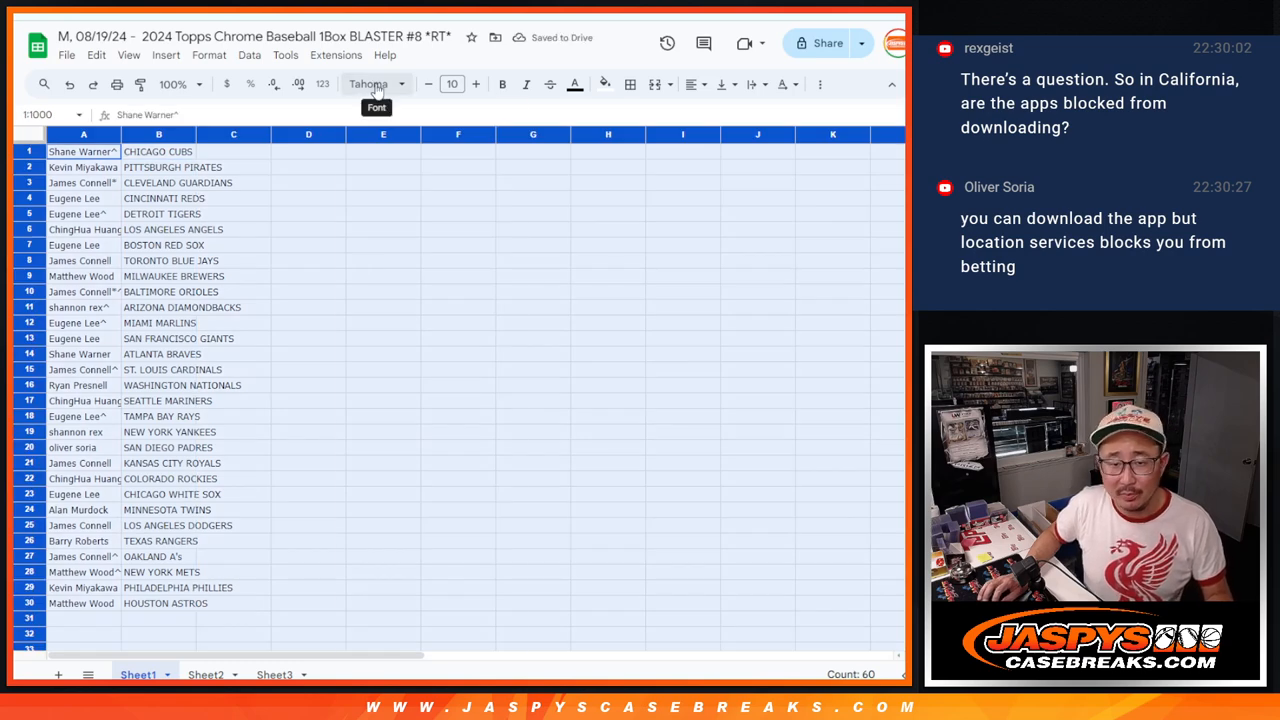
Step: Set the Sheet1 name-and-team table to Spectral size 12 and zoom out to fit
{"action": "left_click", "coordinate": [451, 84]}
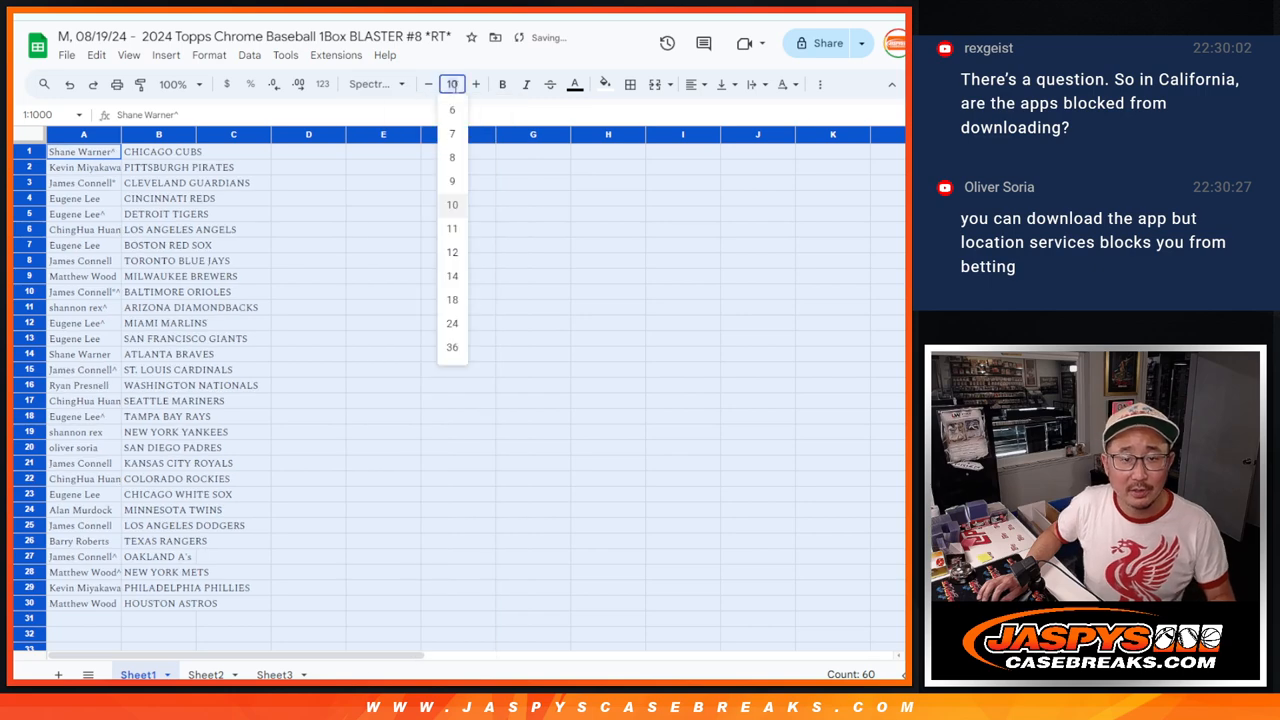
{"action": "left_click", "coordinate": [452, 252]}
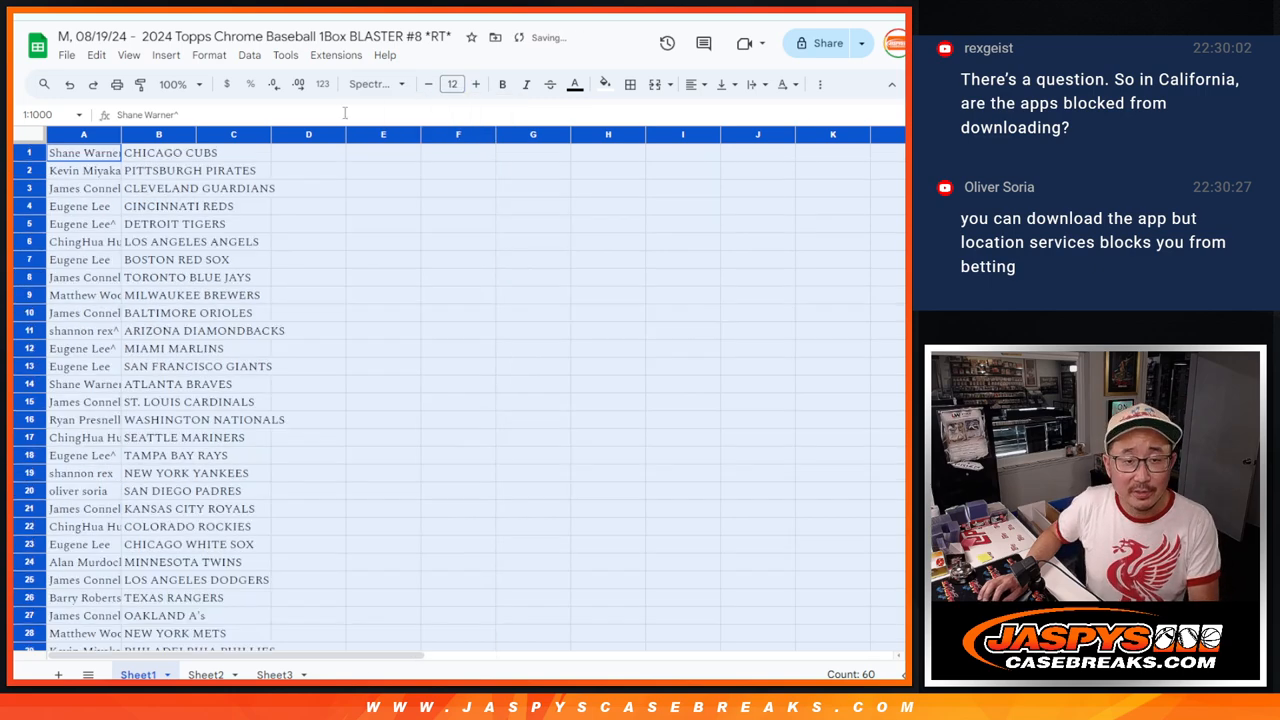
{"action": "left_click", "coordinate": [175, 84]}
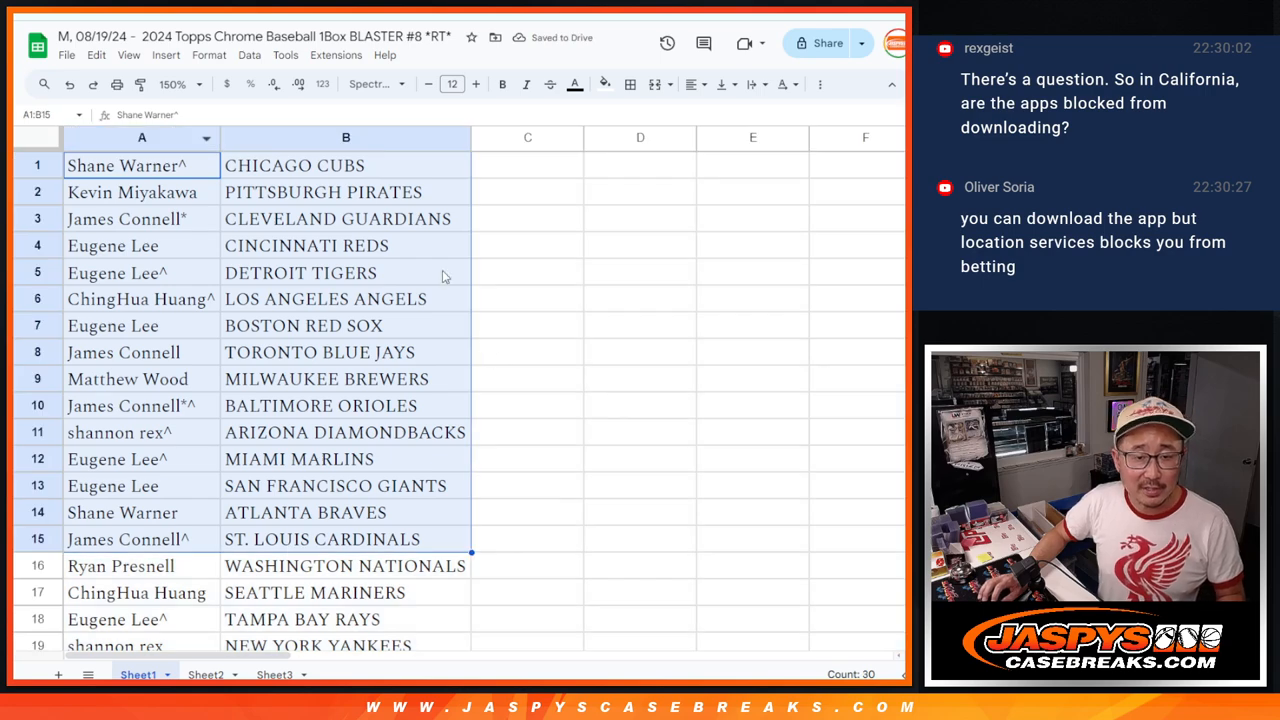
{"action": "scroll", "scroll_direction": "down", "scroll_amount": 3}
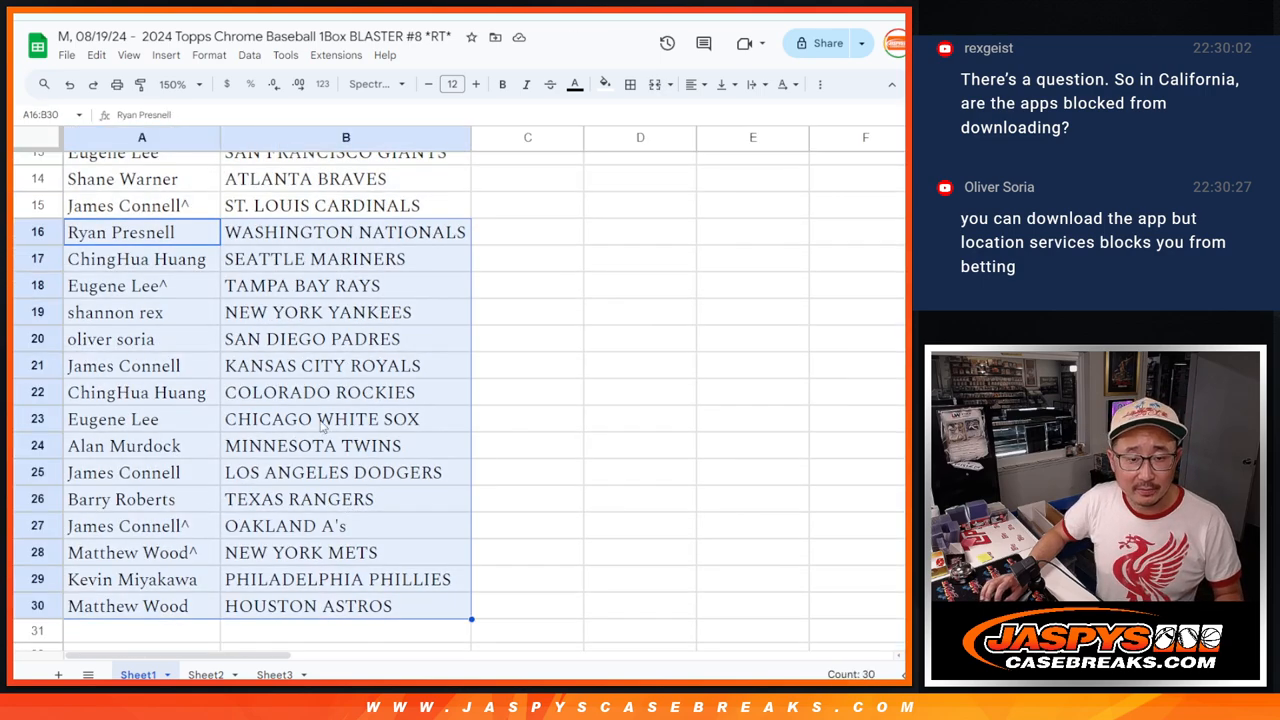
{"action": "scroll", "scroll_direction": "up", "scroll_amount": 3}
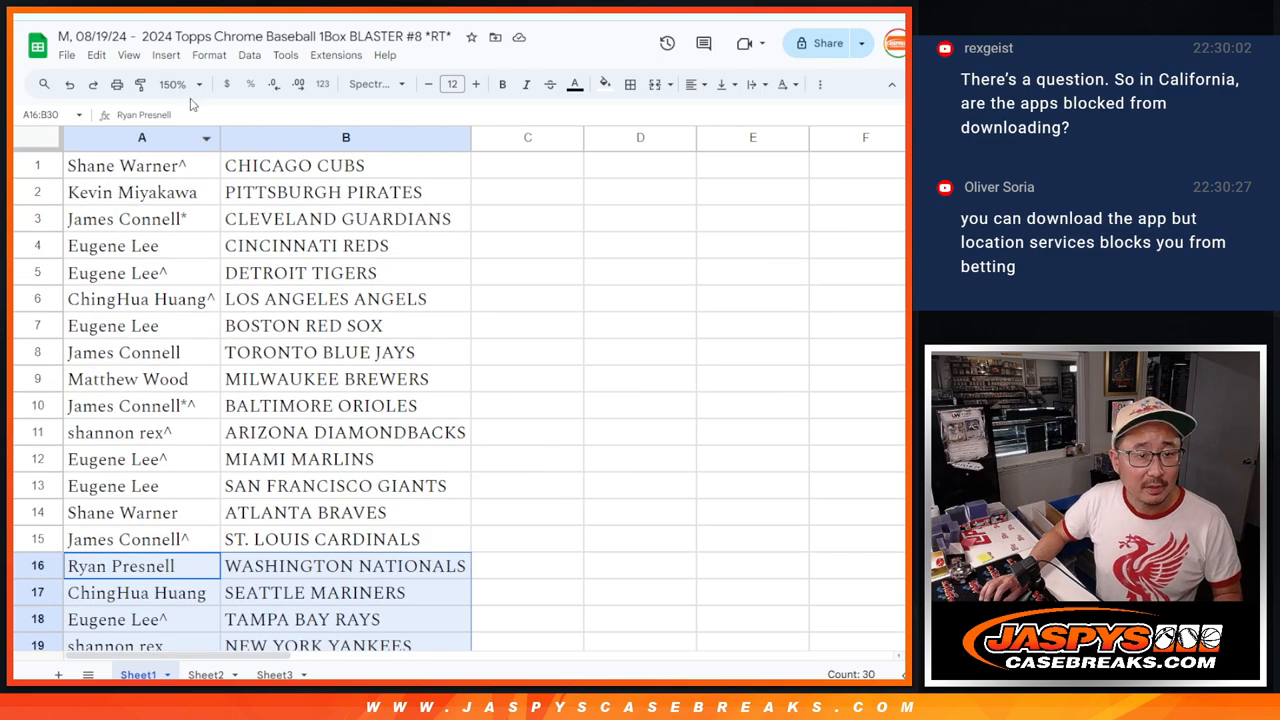
{"action": "left_click", "coordinate": [180, 84]}
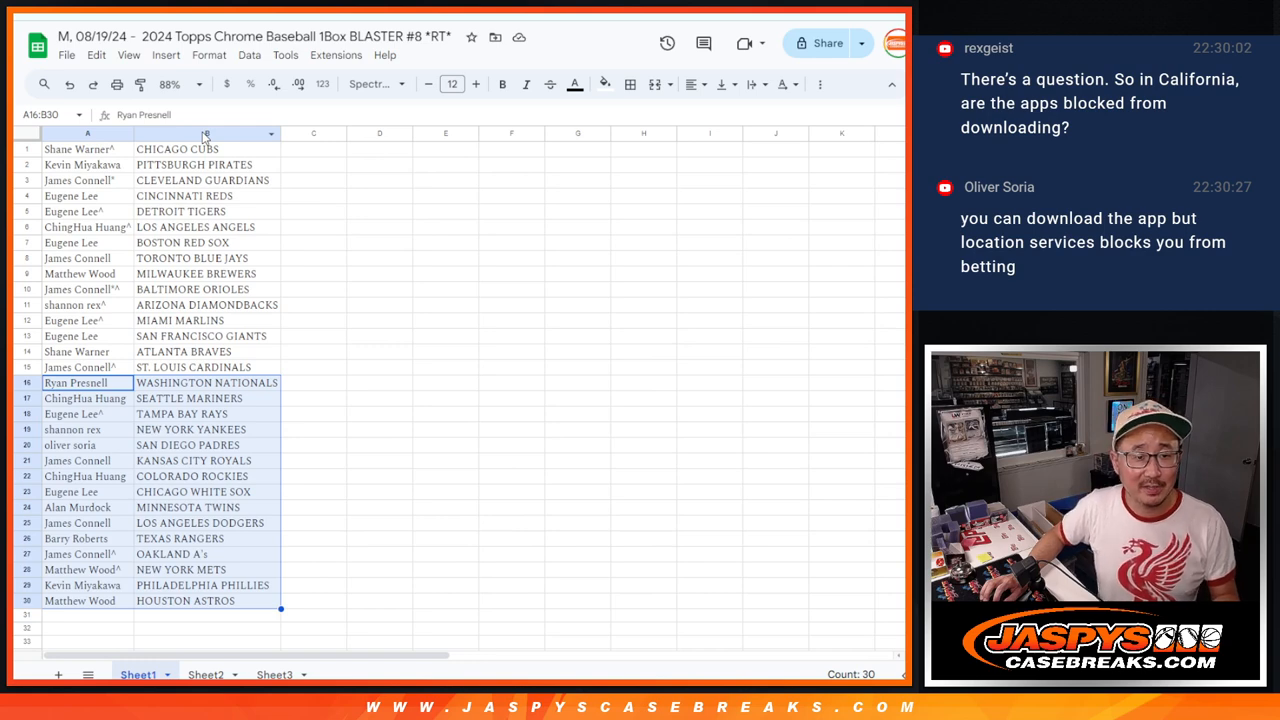
Step: Sort Sheet1 A to Z by the team column and print it
{"action": "right_click", "coordinate": [200, 133]}
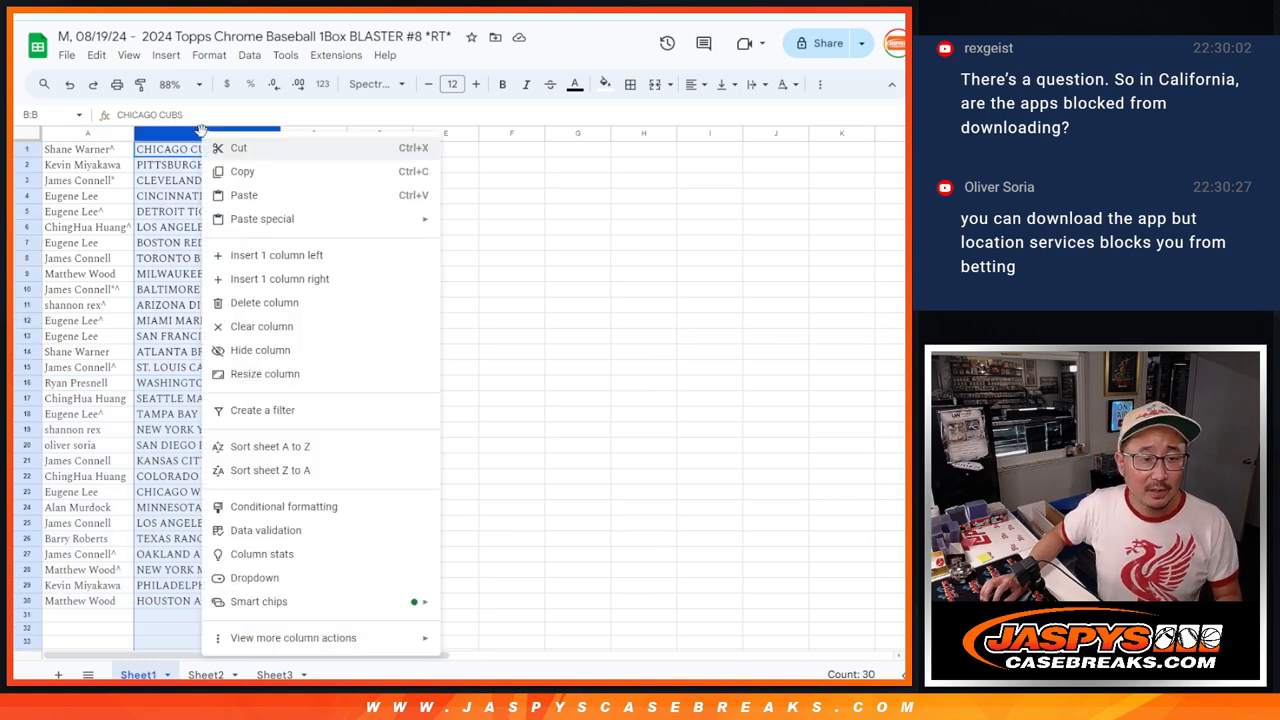
{"action": "left_click", "coordinate": [269, 446]}
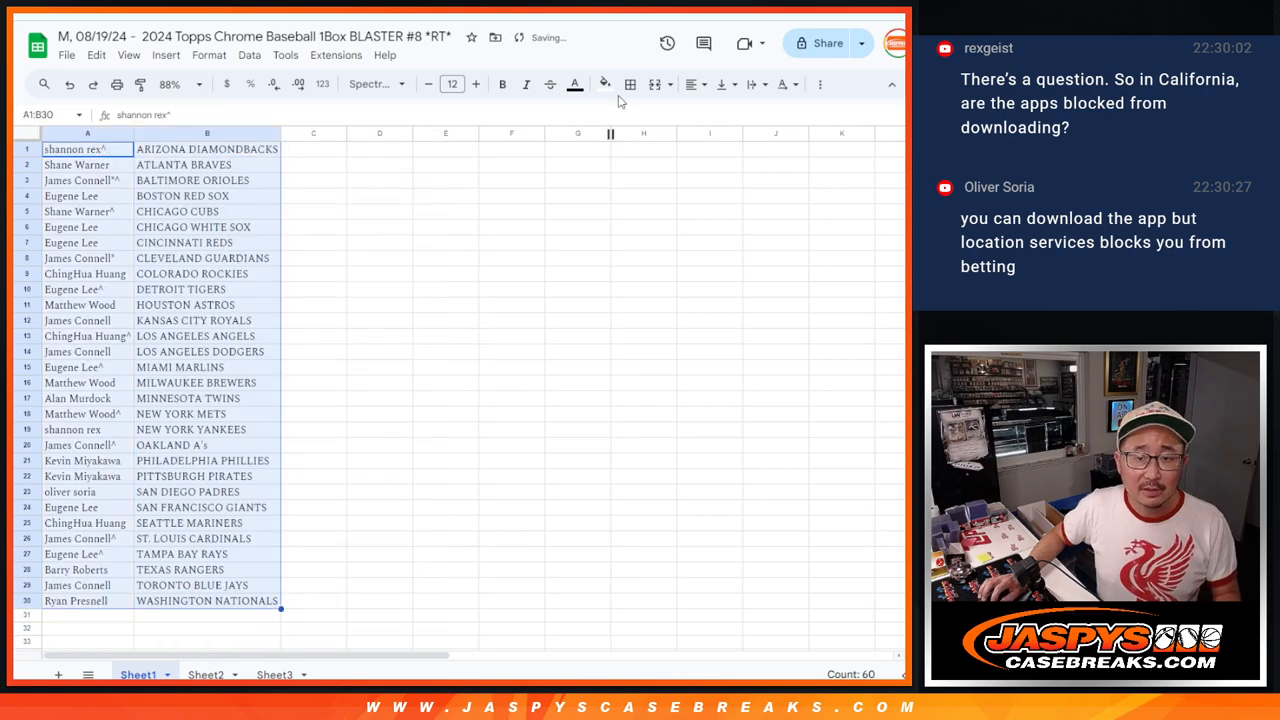
{"action": "left_click", "coordinate": [630, 84]}
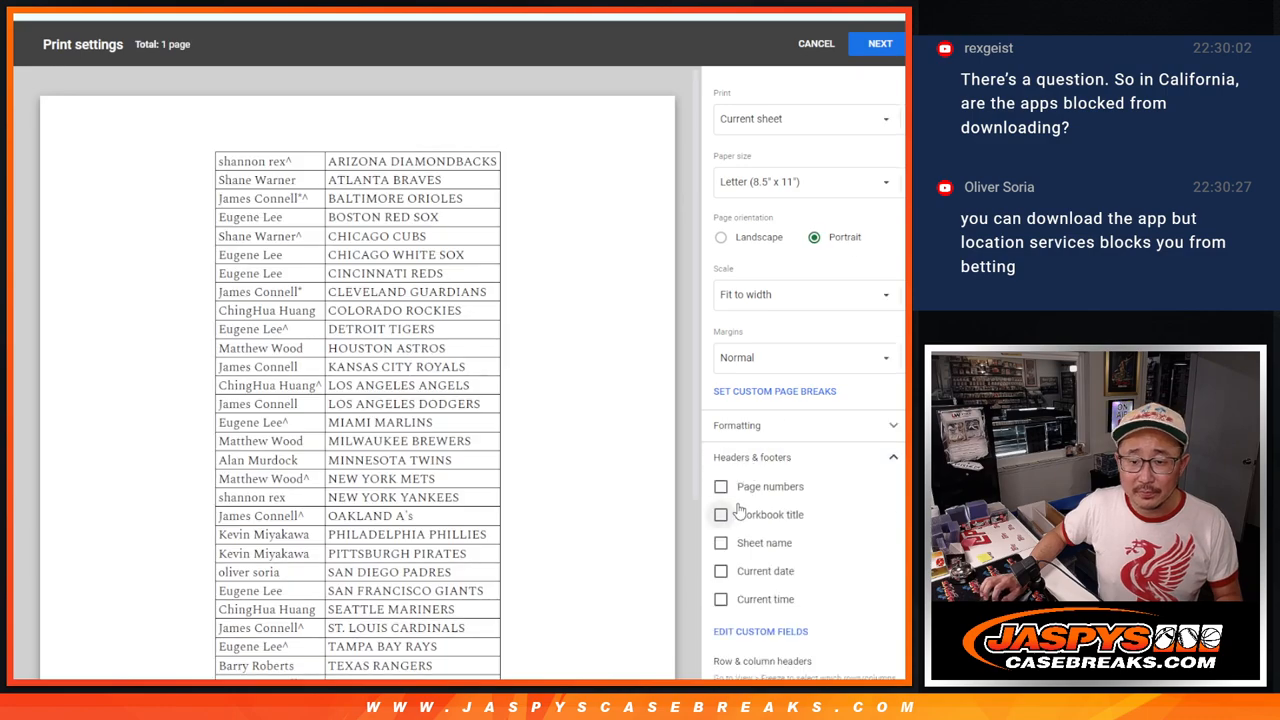
{"action": "left_click", "coordinate": [879, 43]}
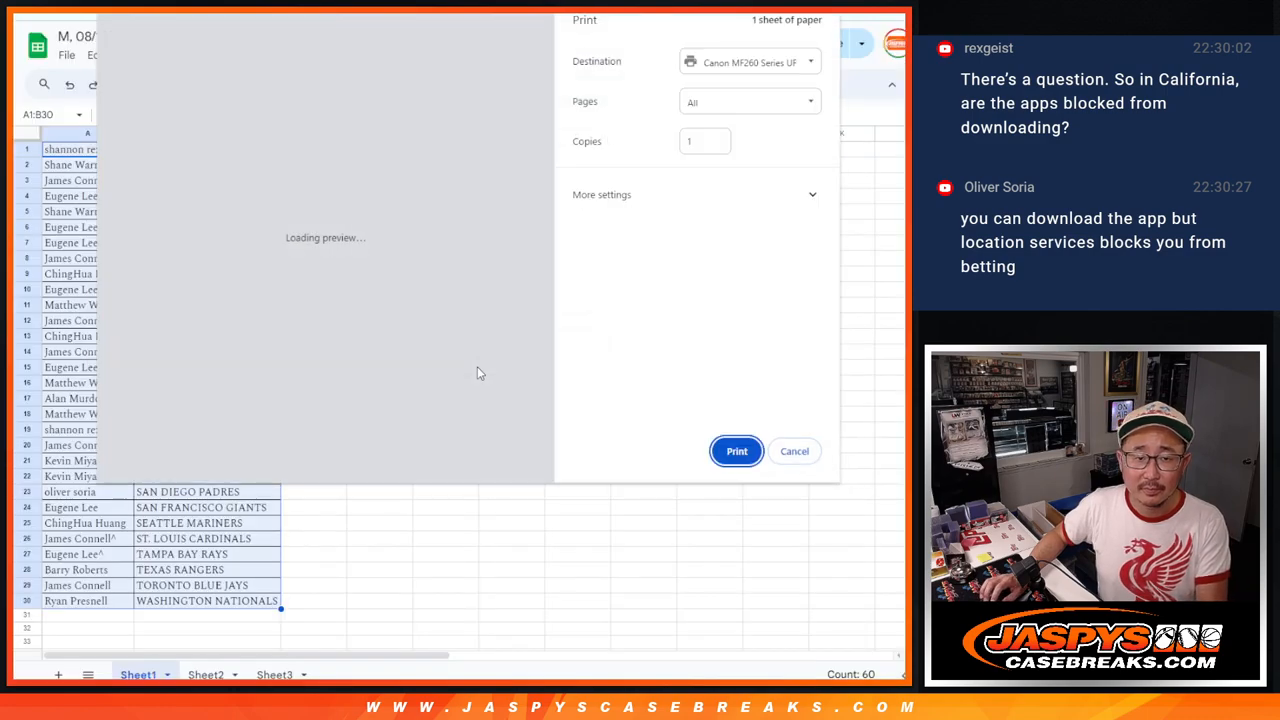
{"action": "left_click", "coordinate": [794, 451]}
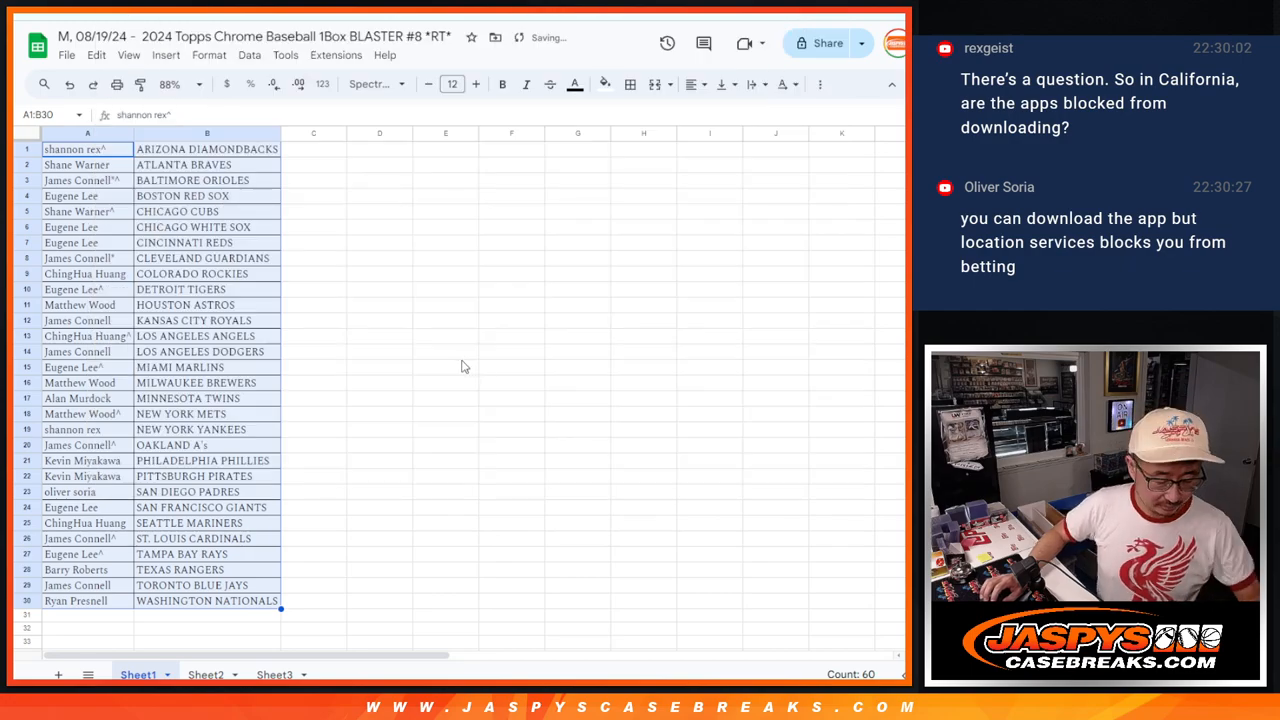